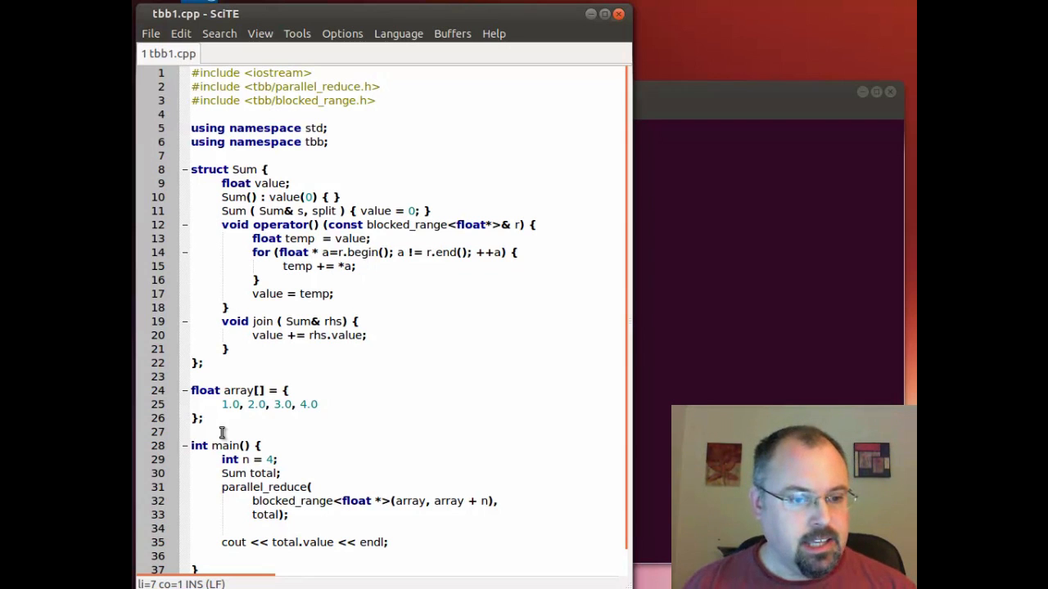
pyautogui.moveTo(390, 425)
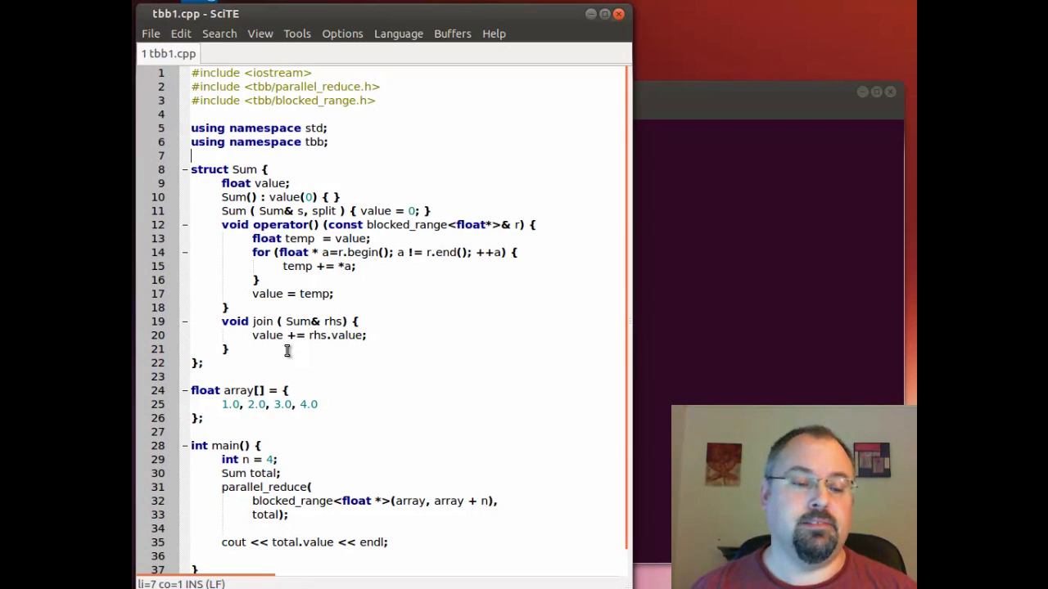
pyautogui.moveTo(309, 329)
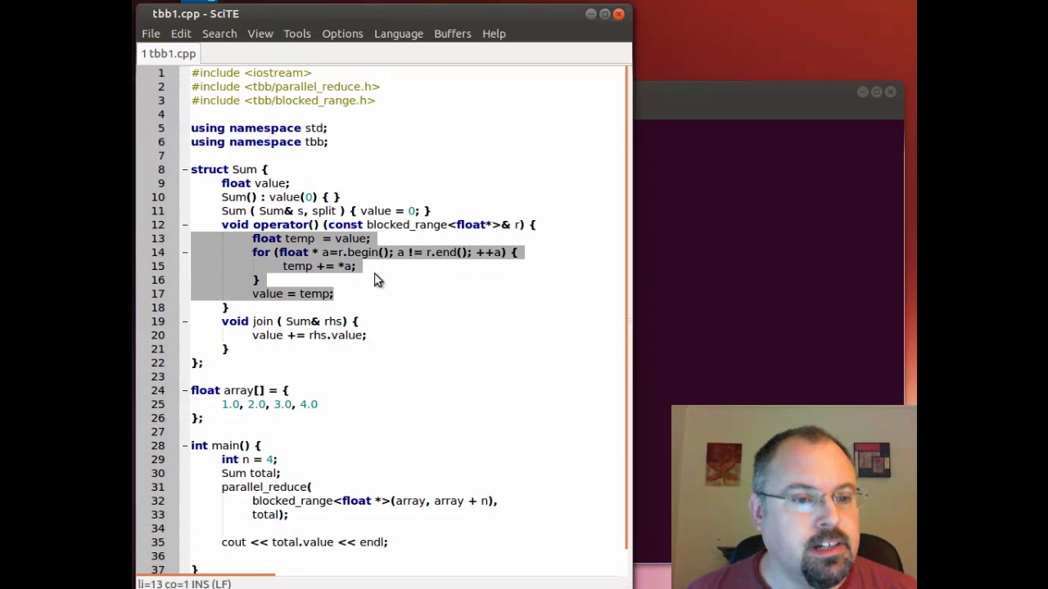
# Bring the tbb2.cpp window forward and look through its lambda-based parallel_reduce code.
pyautogui.click(334, 294)
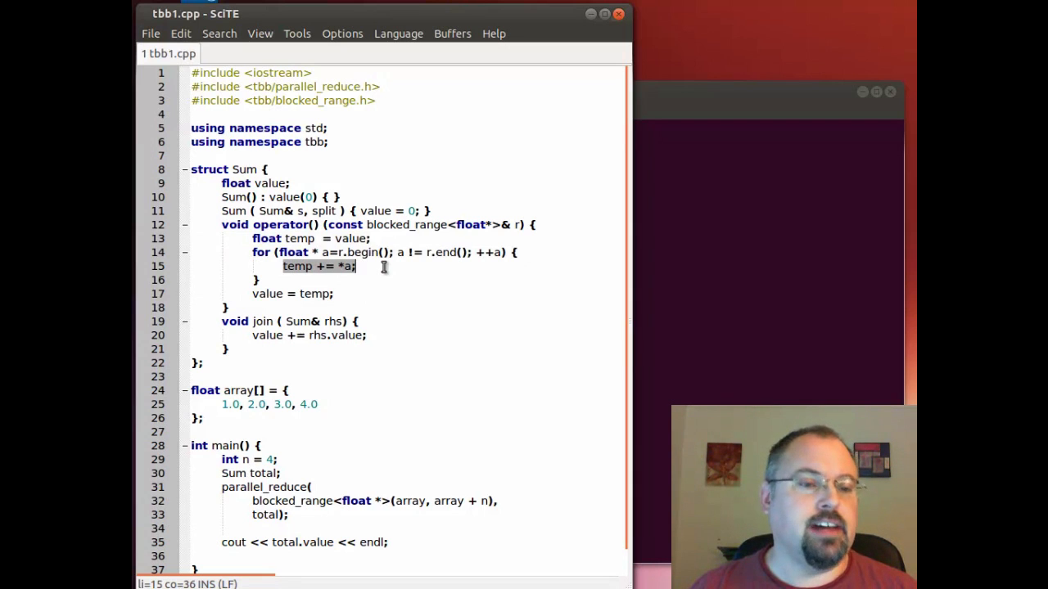
pyautogui.click(256, 280)
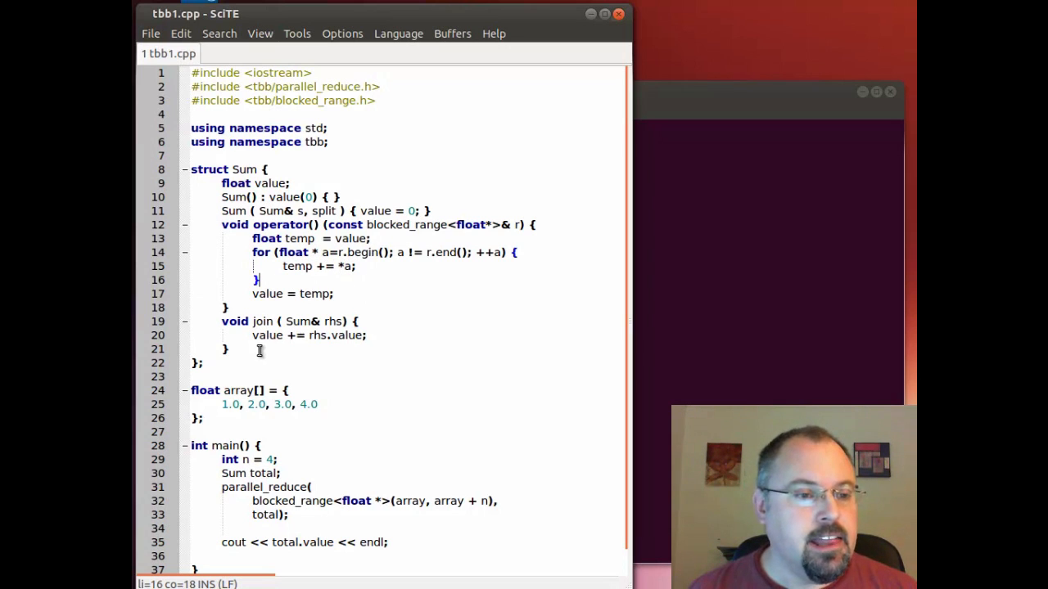
pyautogui.moveTo(303, 364)
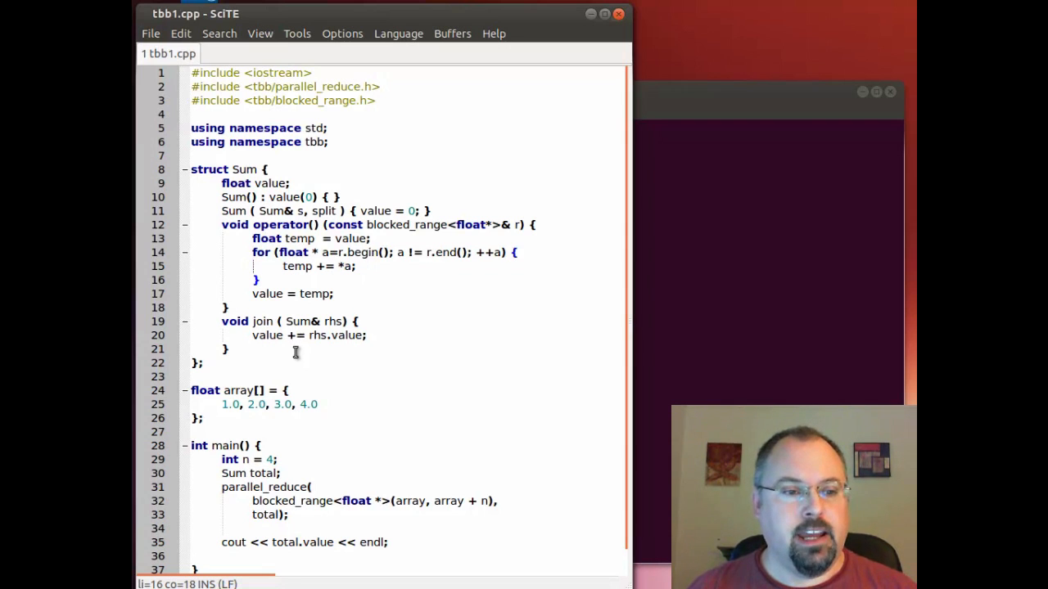
pyautogui.moveTo(429, 317)
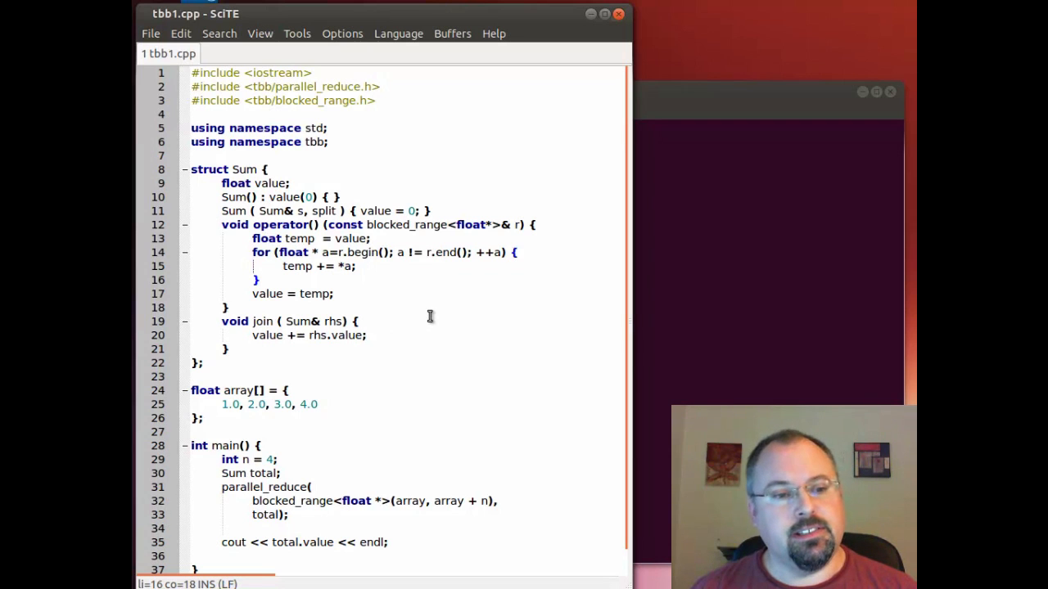
pyautogui.moveTo(415, 268)
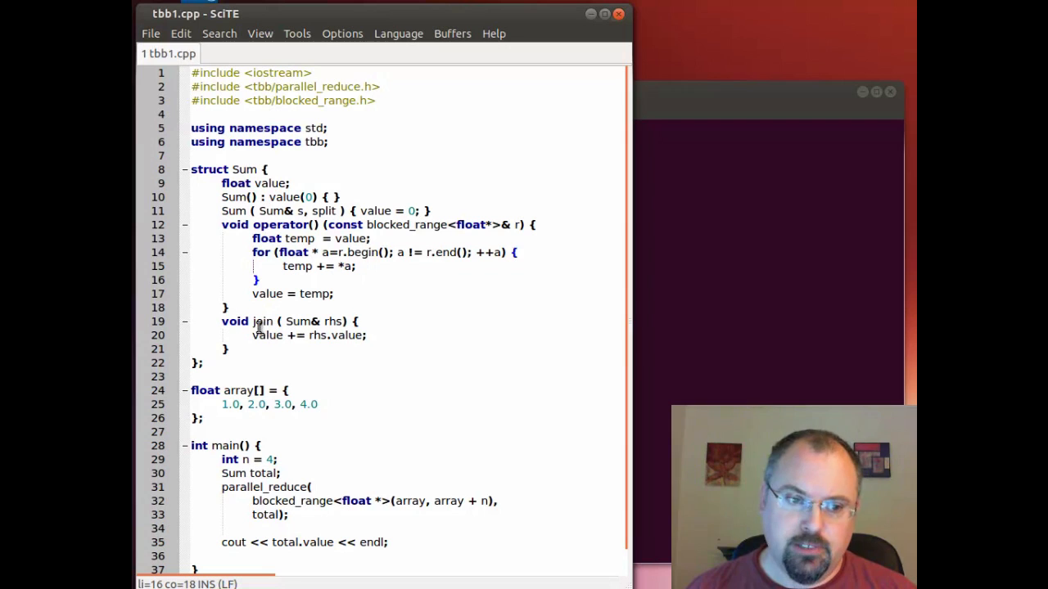
pyautogui.moveTo(273, 354)
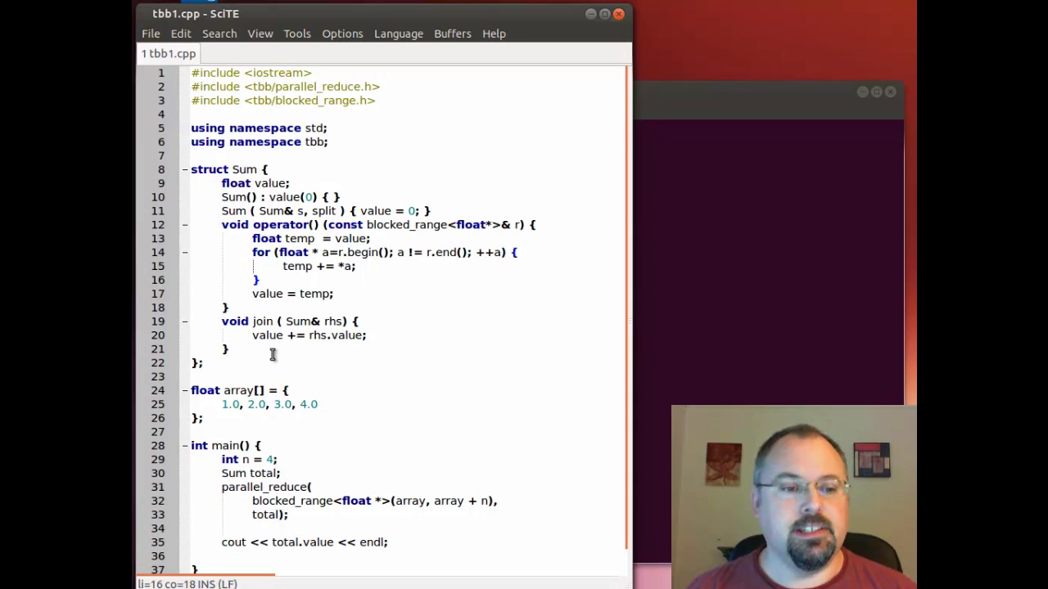
pyautogui.click(191, 375)
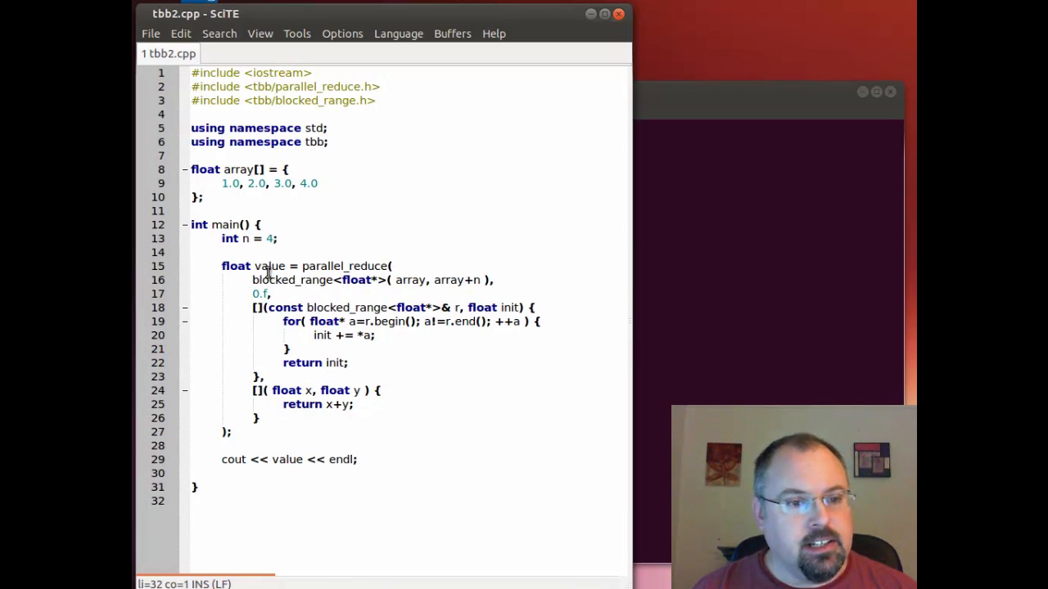
pyautogui.doubleClick(345, 265)
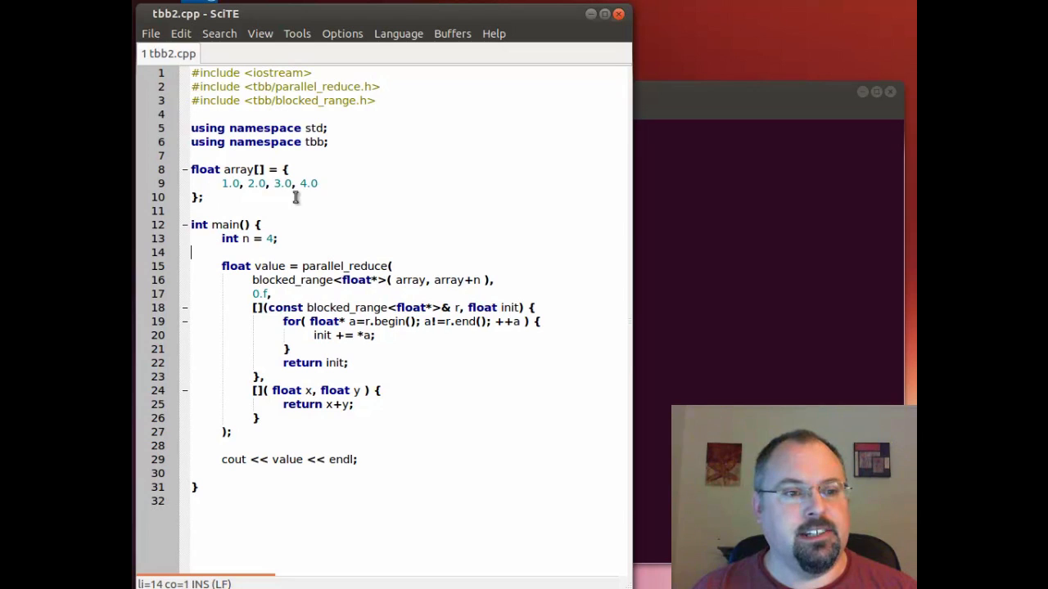
pyautogui.click(213, 199)
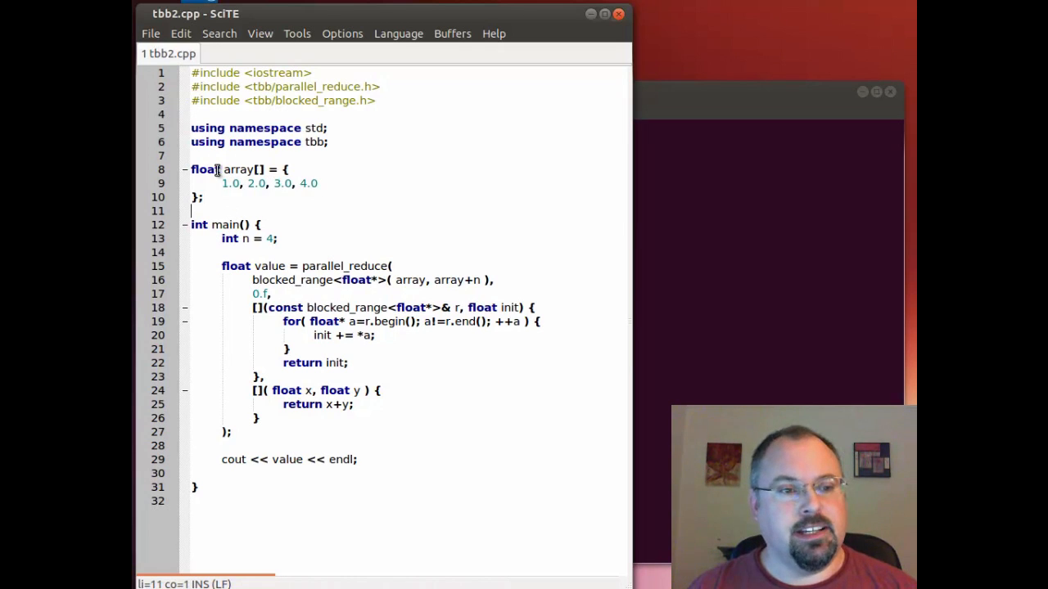
pyautogui.click(227, 183)
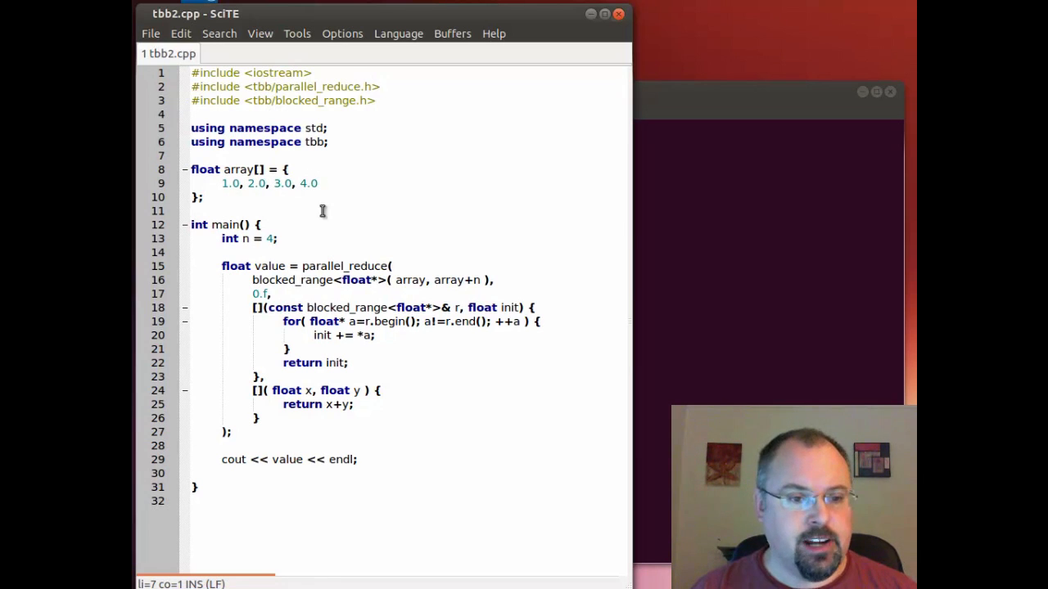
pyautogui.moveTo(407, 280)
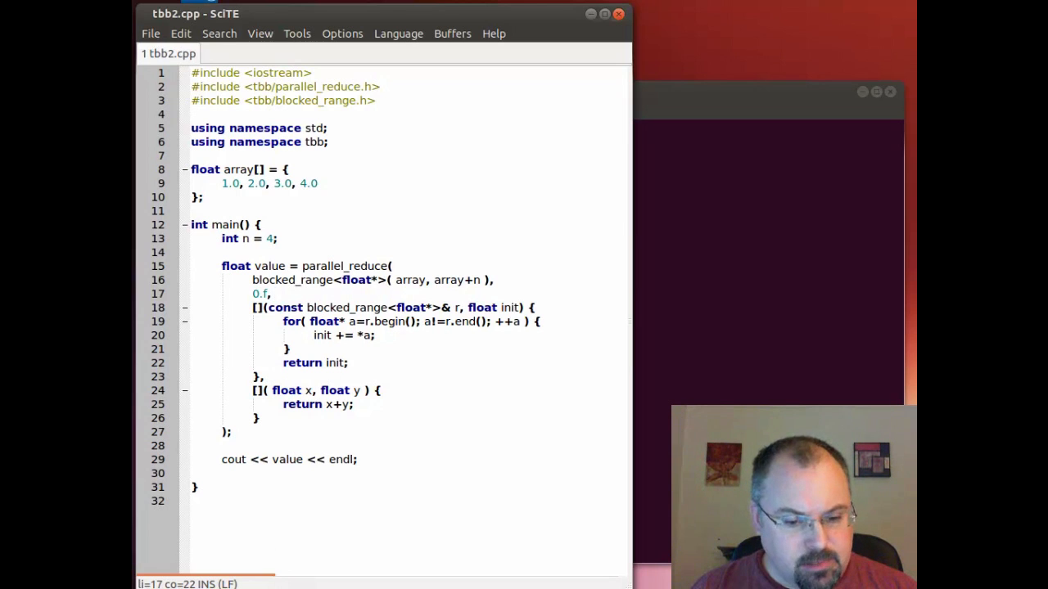
pyautogui.click(164, 53)
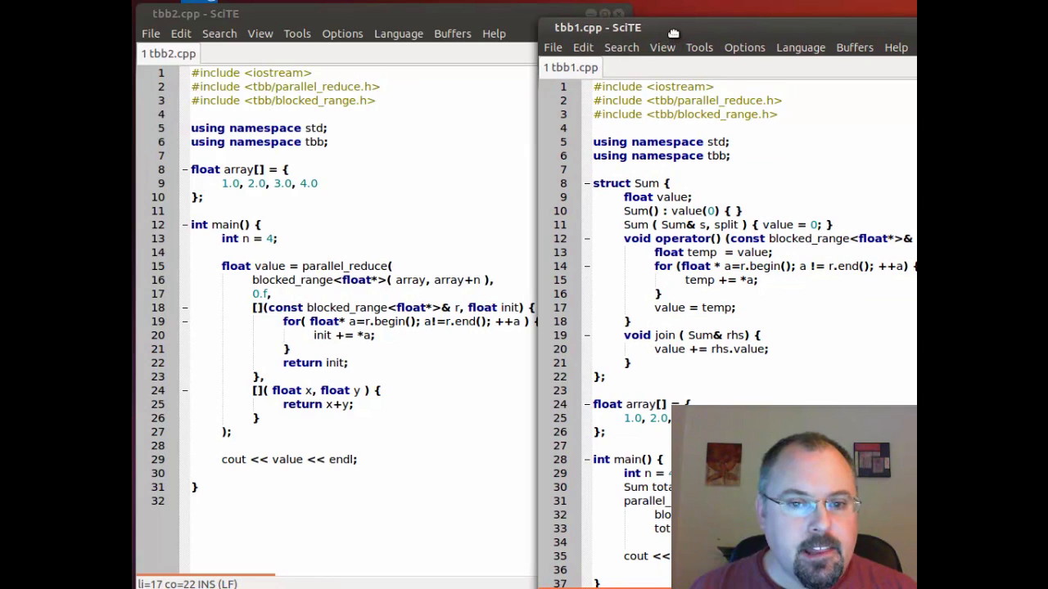
pyautogui.moveTo(403, 398)
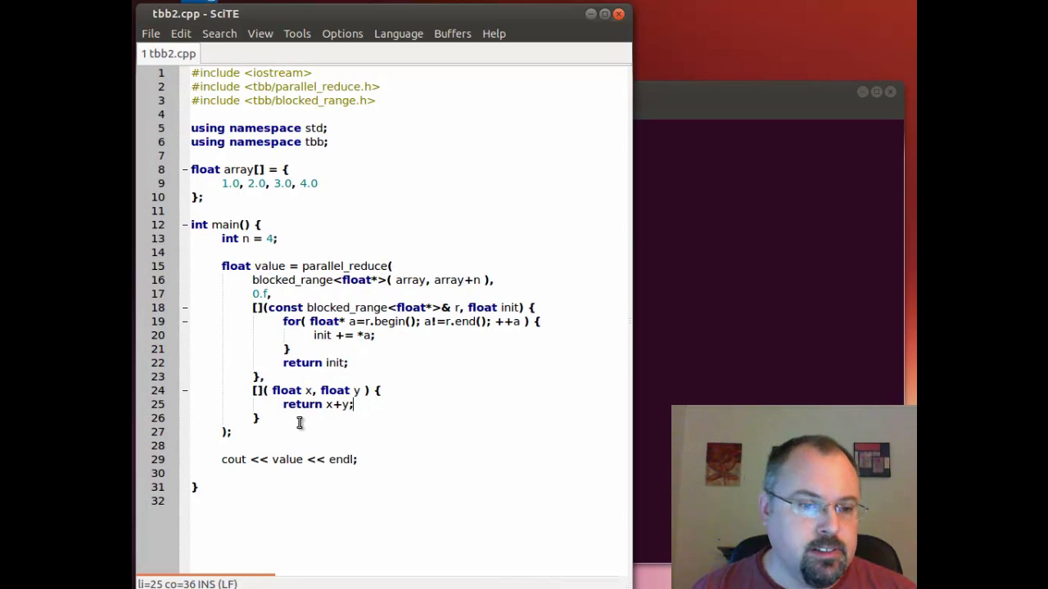
# Place tbb1.cpp beside tbb2.cpp and match tbb2's x+y lambda to tbb1's join method.
pyautogui.click(254, 306)
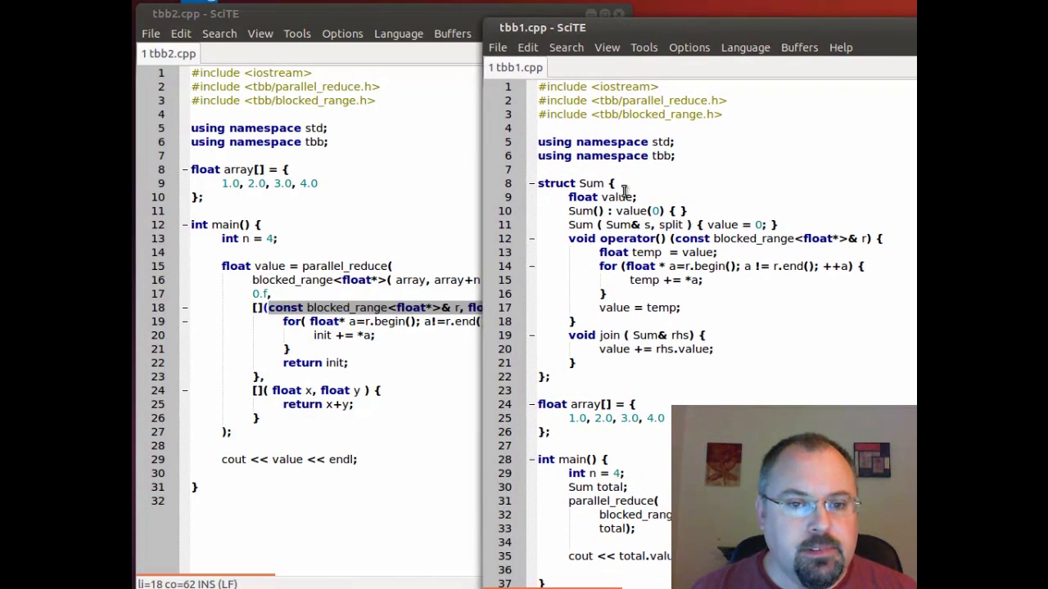
pyautogui.doubleClick(615, 196)
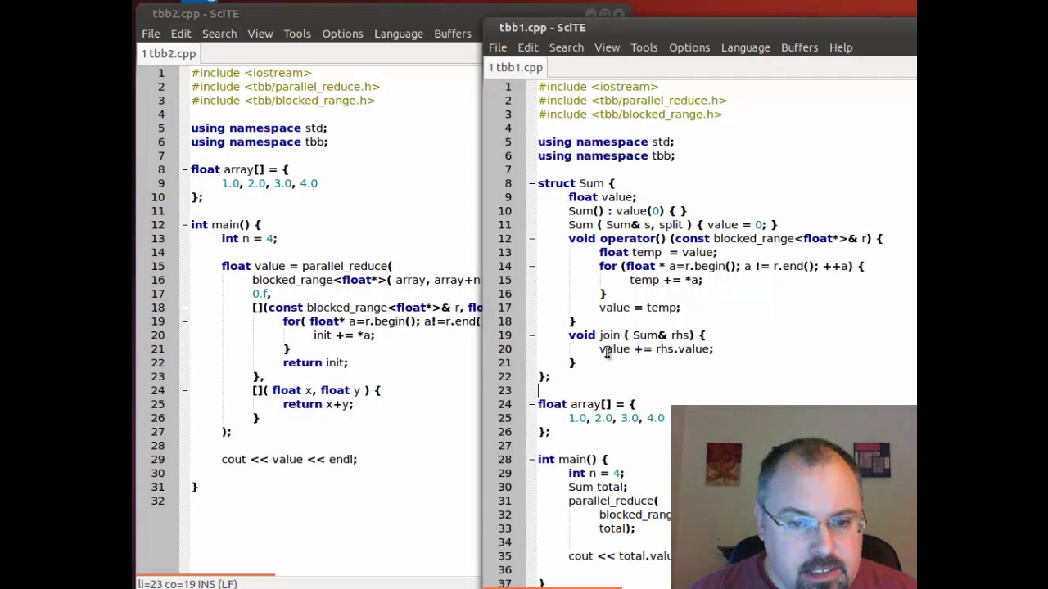
pyautogui.doubleClick(659, 335)
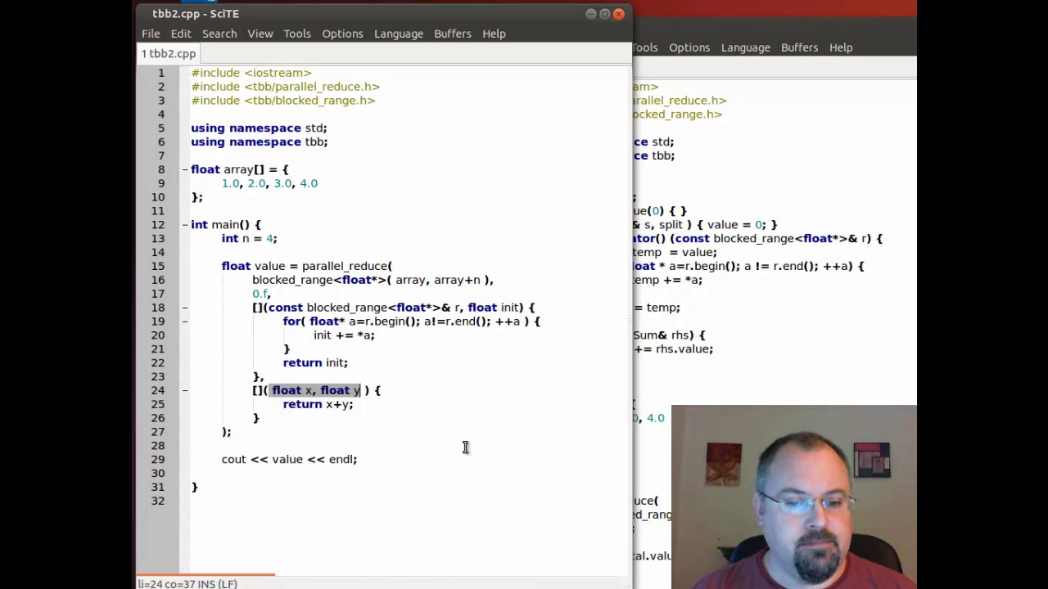
pyautogui.moveTo(788, 42)
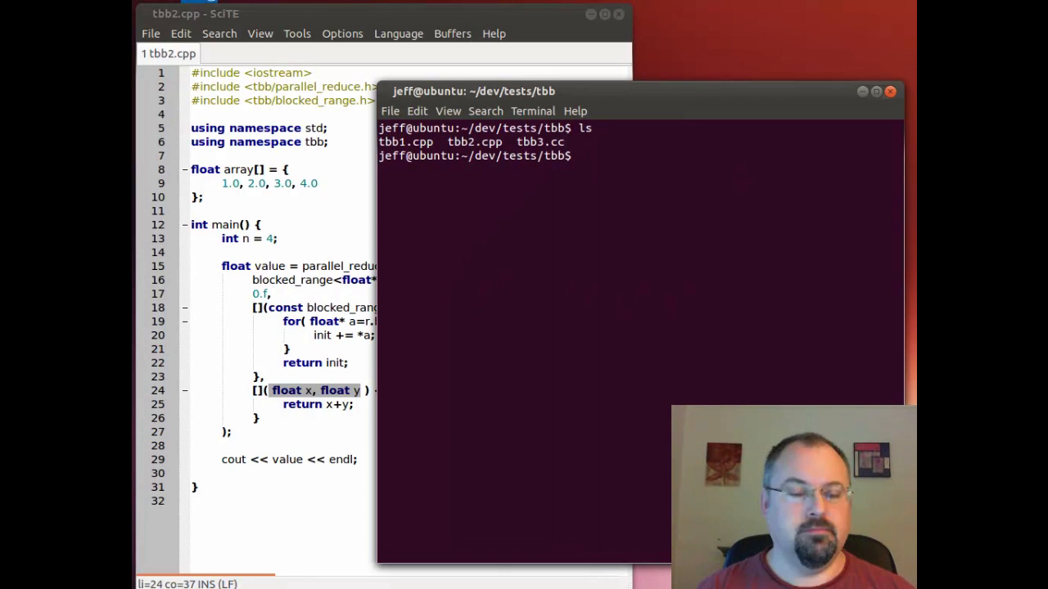
# Compile tbb1.cpp with 'g++ -std=c++11 tbb1.cpp -ltbb' and run ./a.out, printing 10.
pyautogui.write('g++')
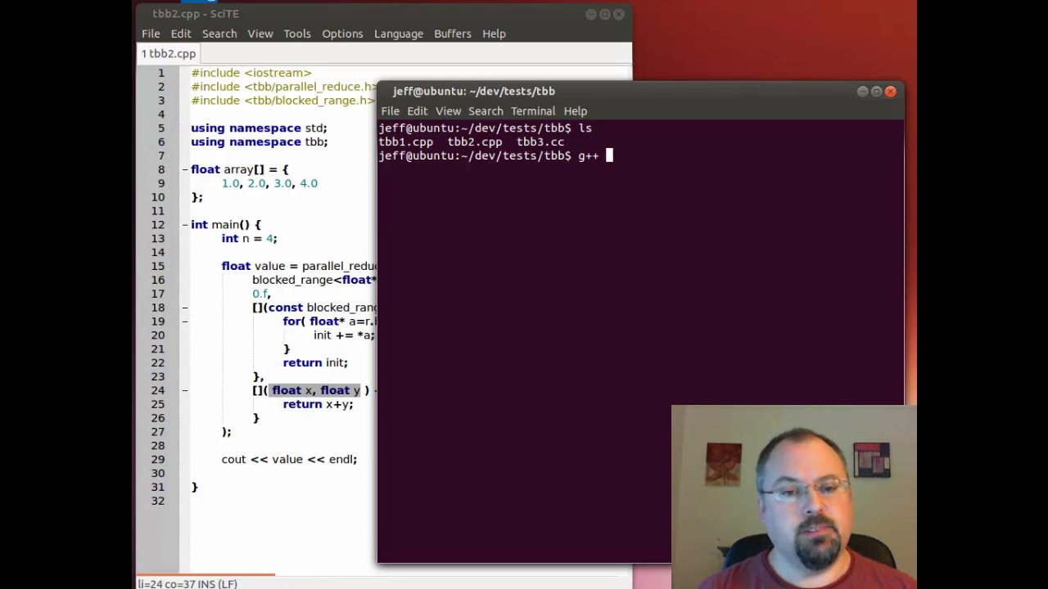
pyautogui.write('-std=')
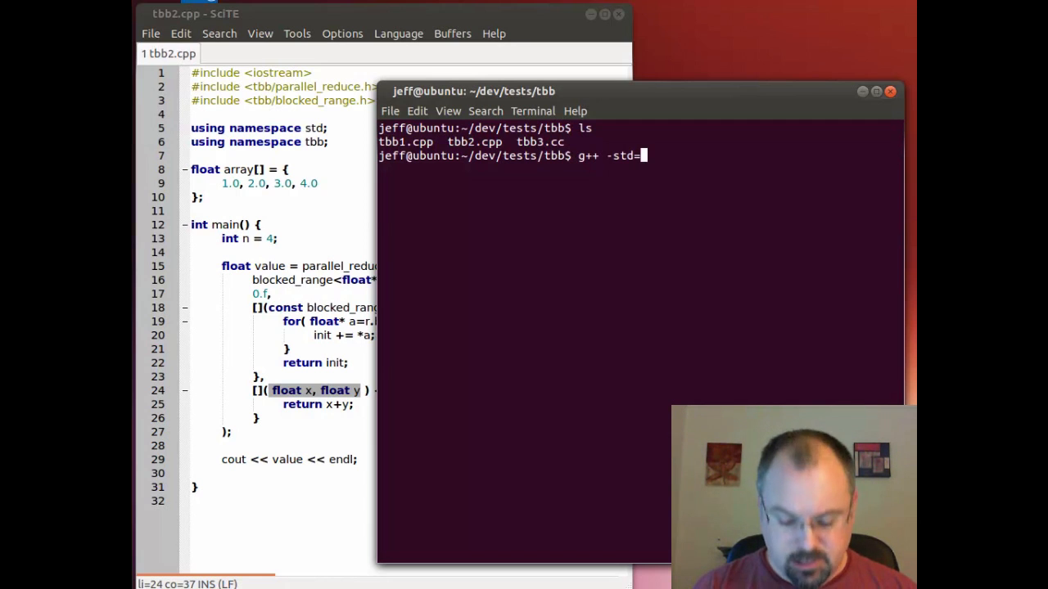
pyautogui.write('c')
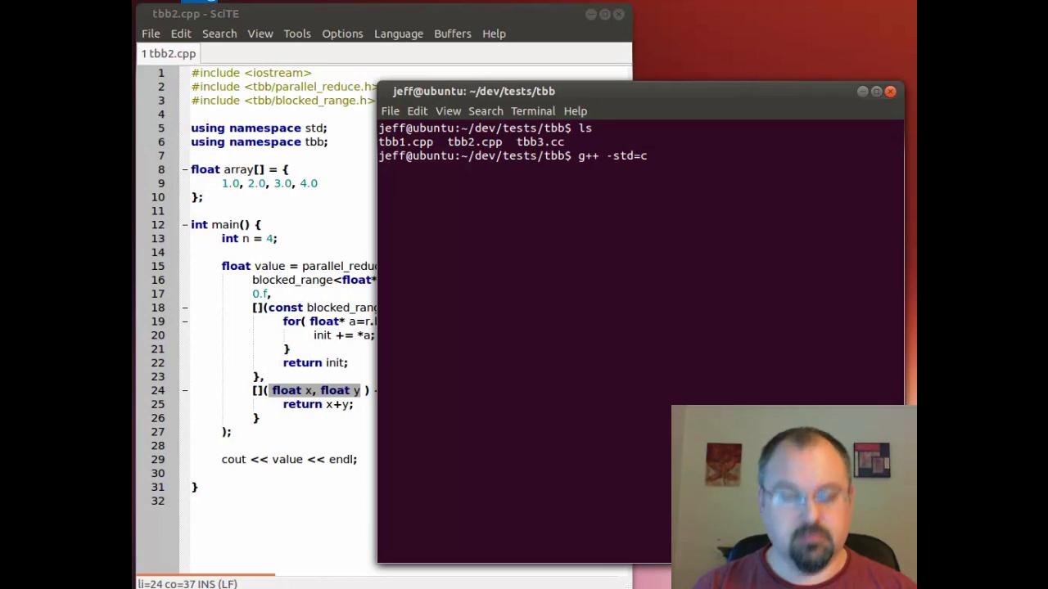
pyautogui.write('++11')
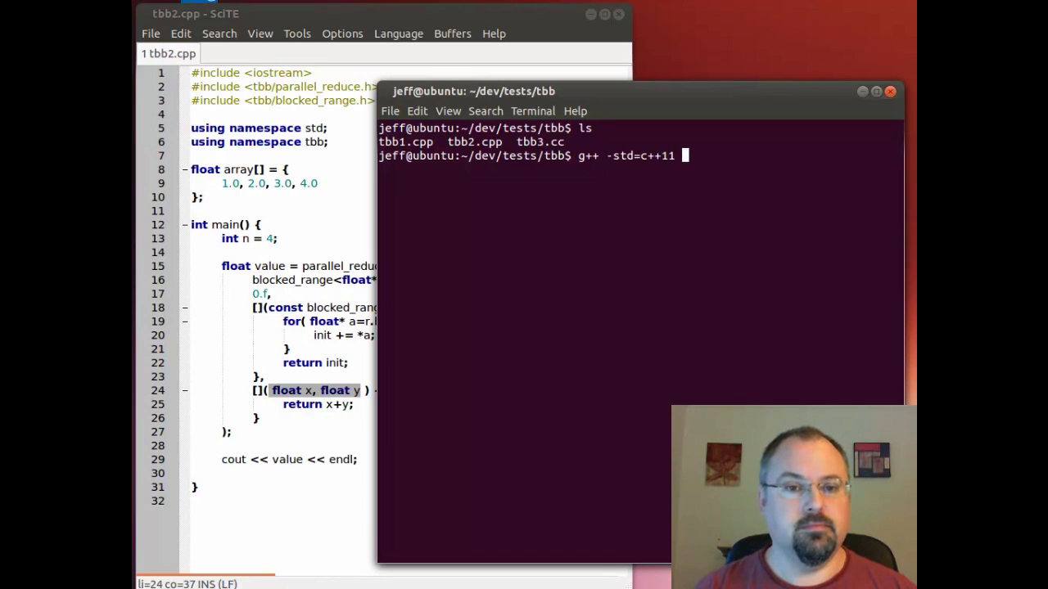
pyautogui.write('tbb1.cpp')
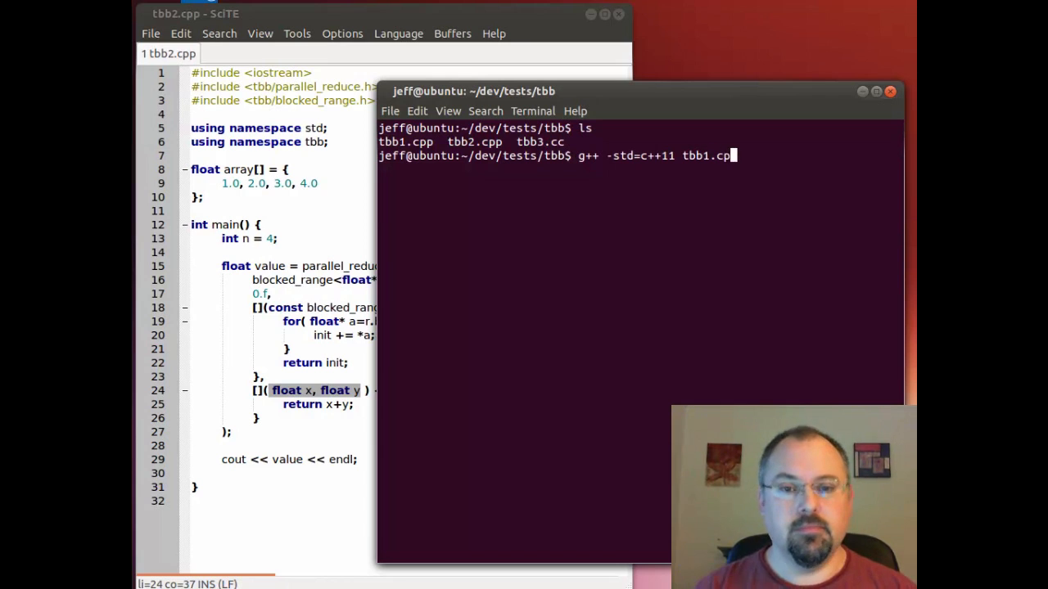
pyautogui.write('-')
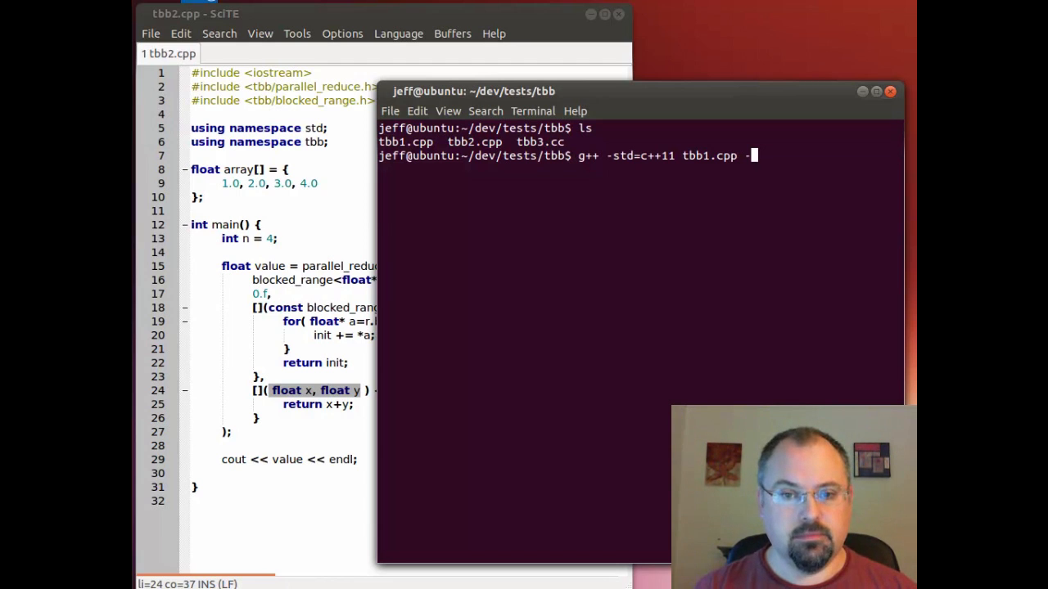
pyautogui.write('ltbb')
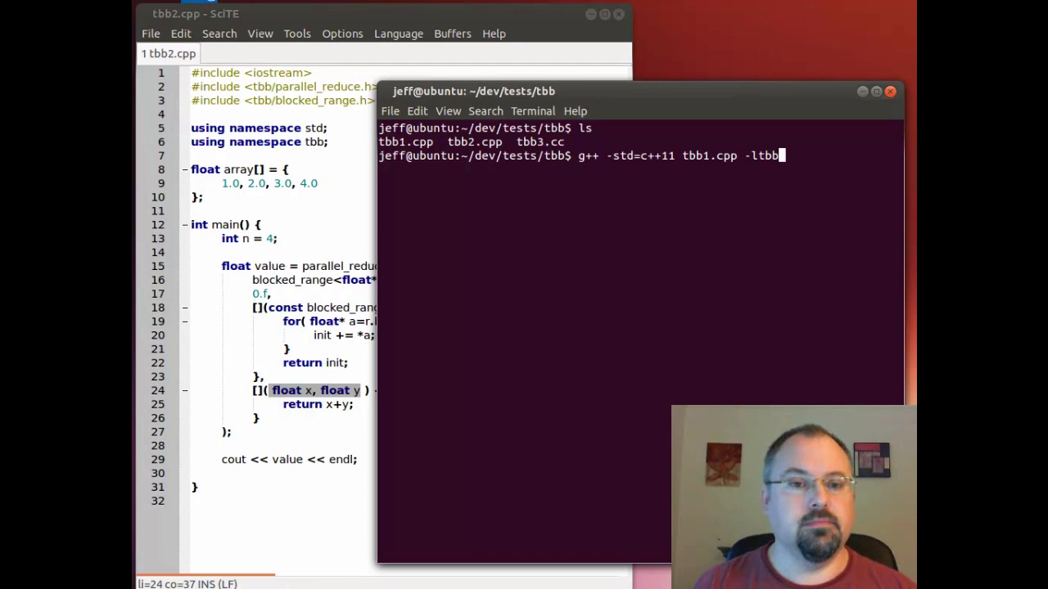
pyautogui.press('Return')
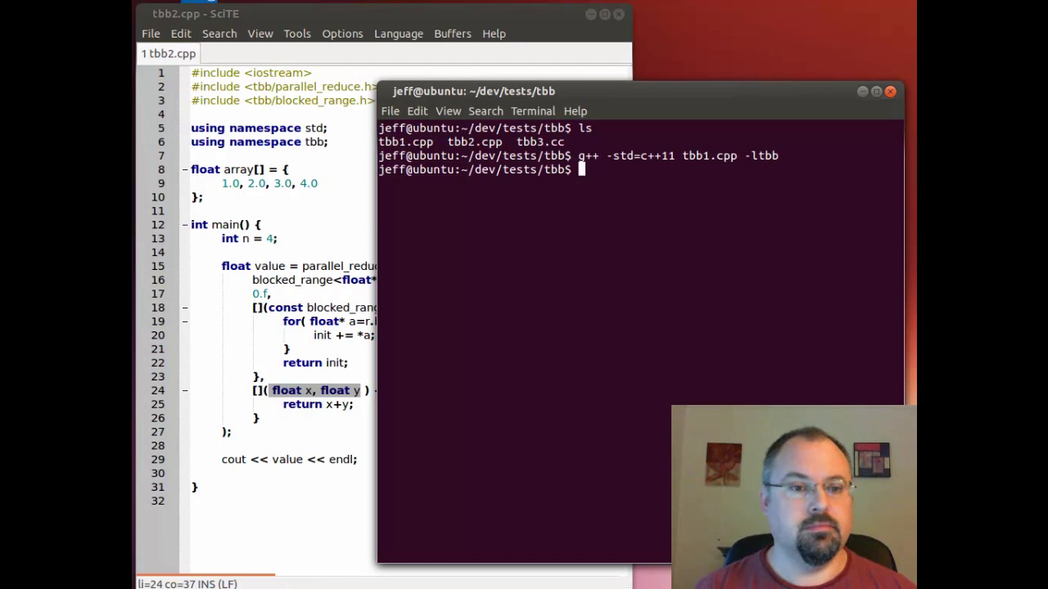
pyautogui.write('./a.out')
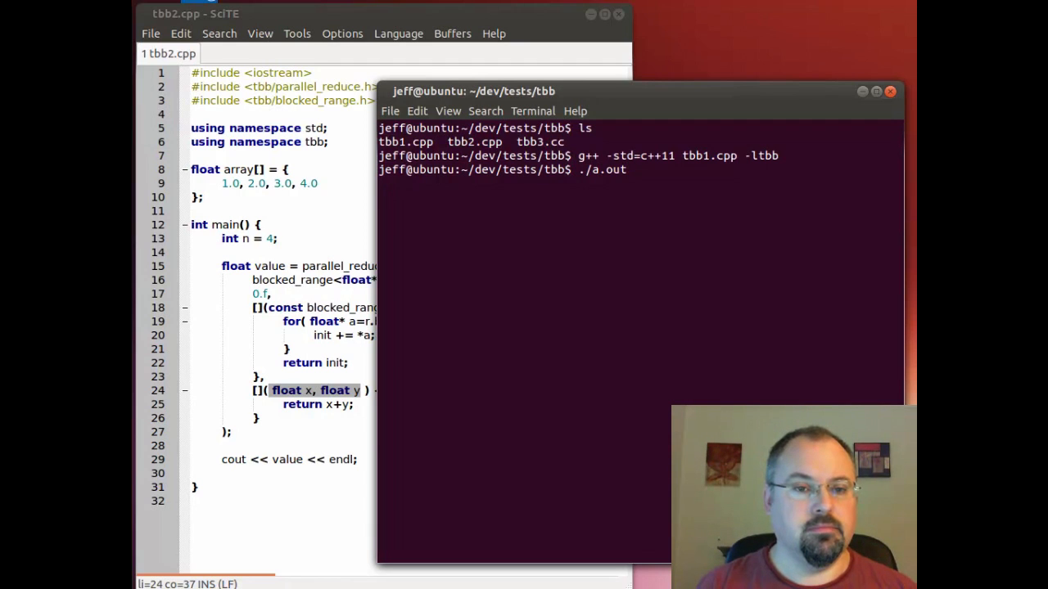
pyautogui.press('Return')
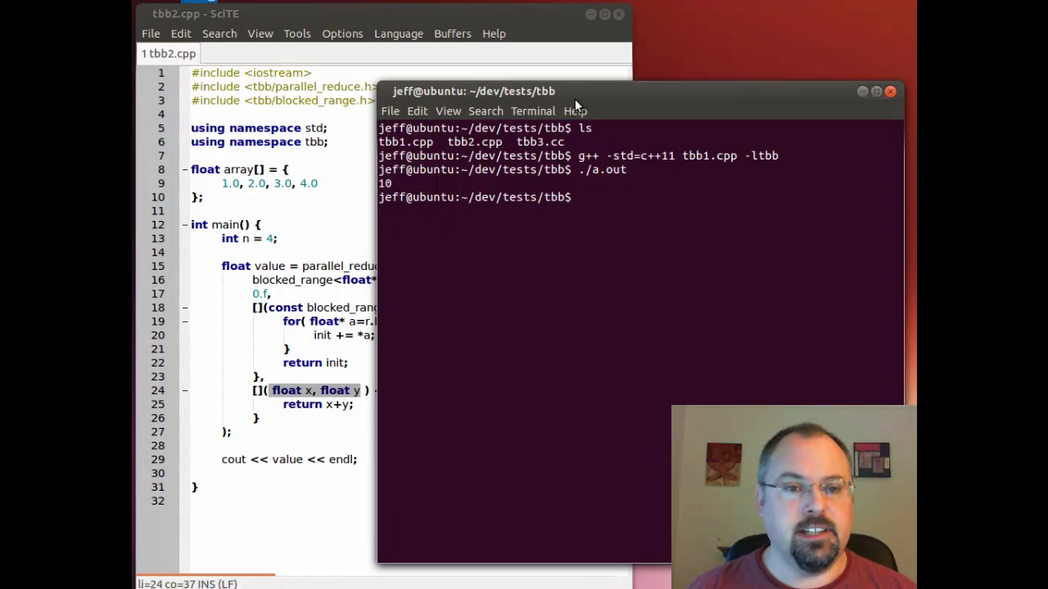
# Compile tbb2.cpp with the same g++ -std=c++11 -ltbb command and run ./a.out, printing 10.
pyautogui.write('g')
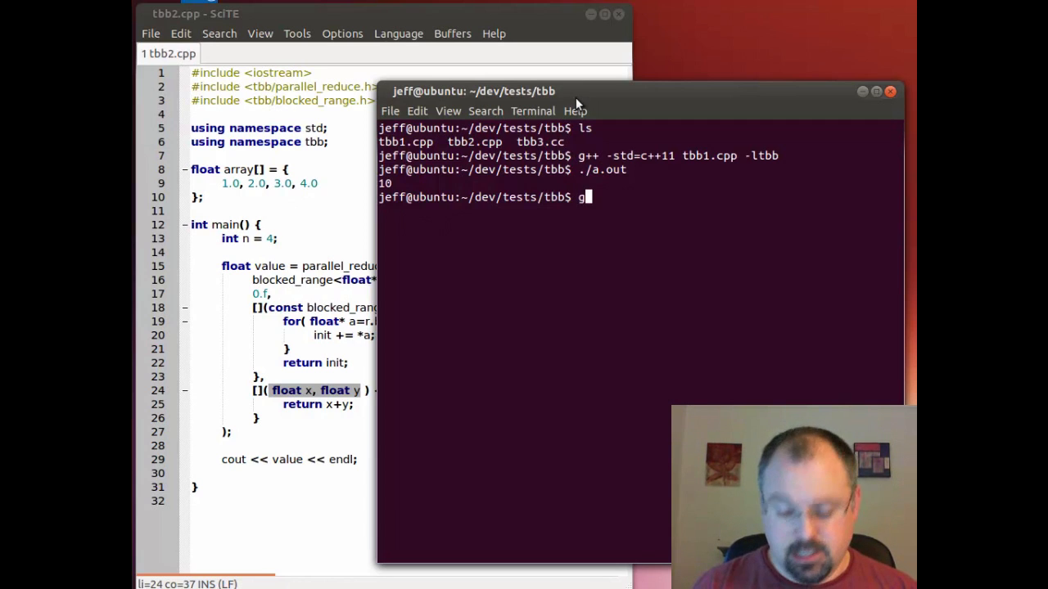
pyautogui.write('++ -std=c++11 tbb1.cpp -ltbb')
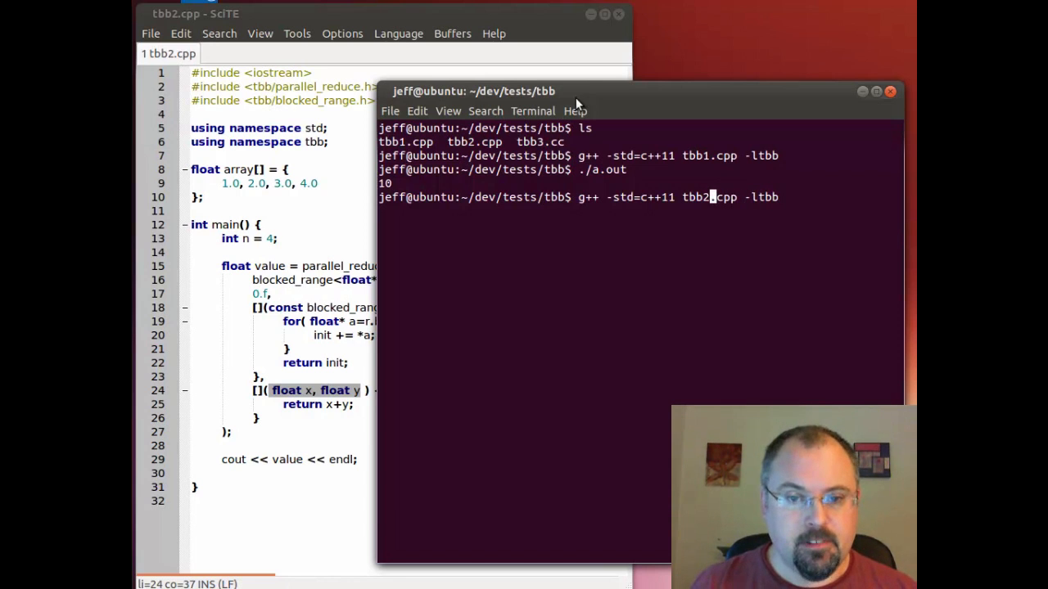
pyautogui.press('Return')
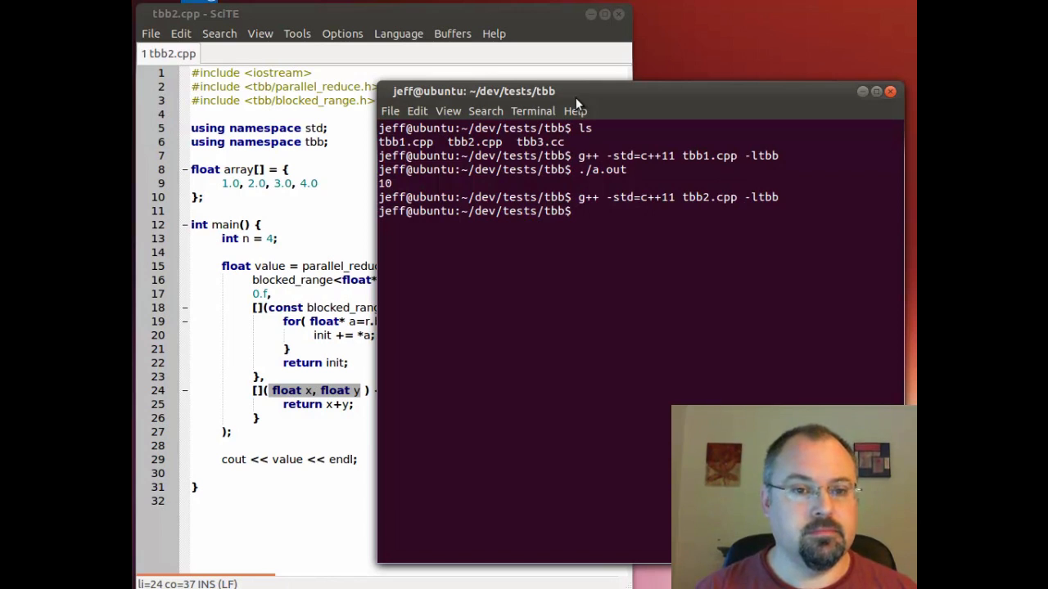
pyautogui.write('./a.out')
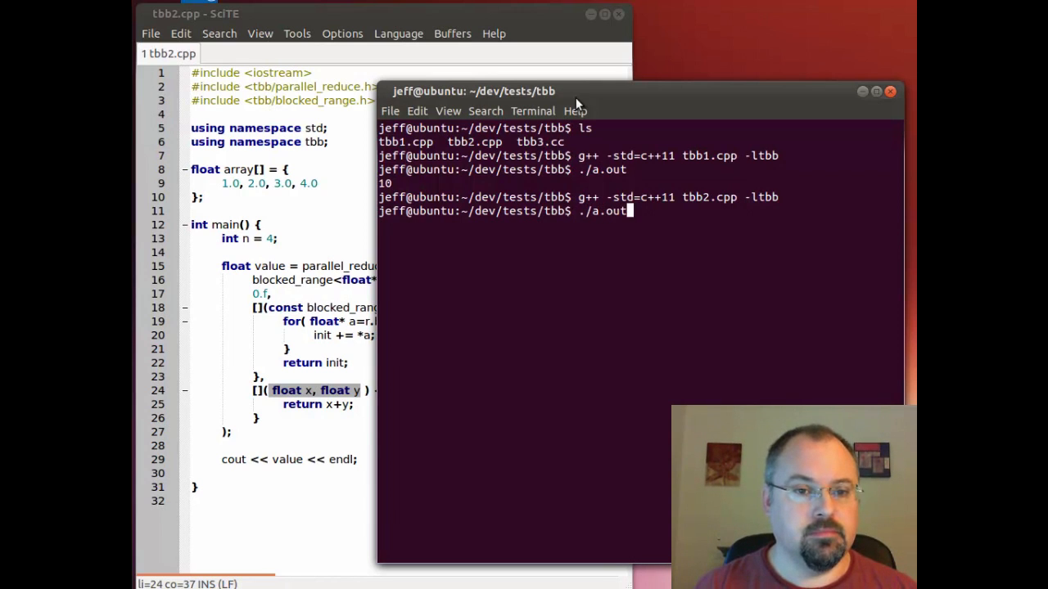
pyautogui.press('Return')
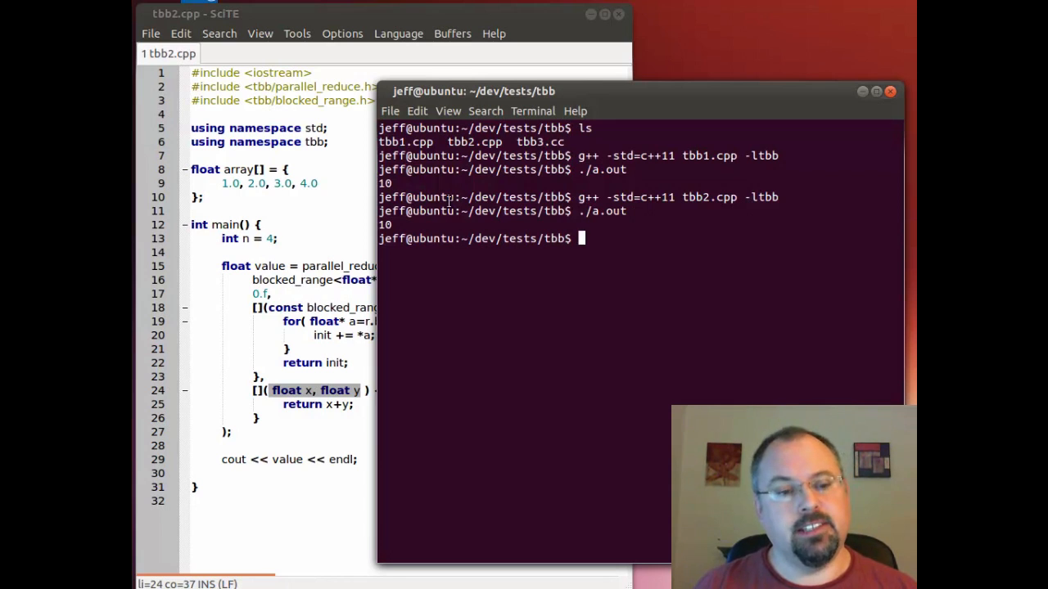